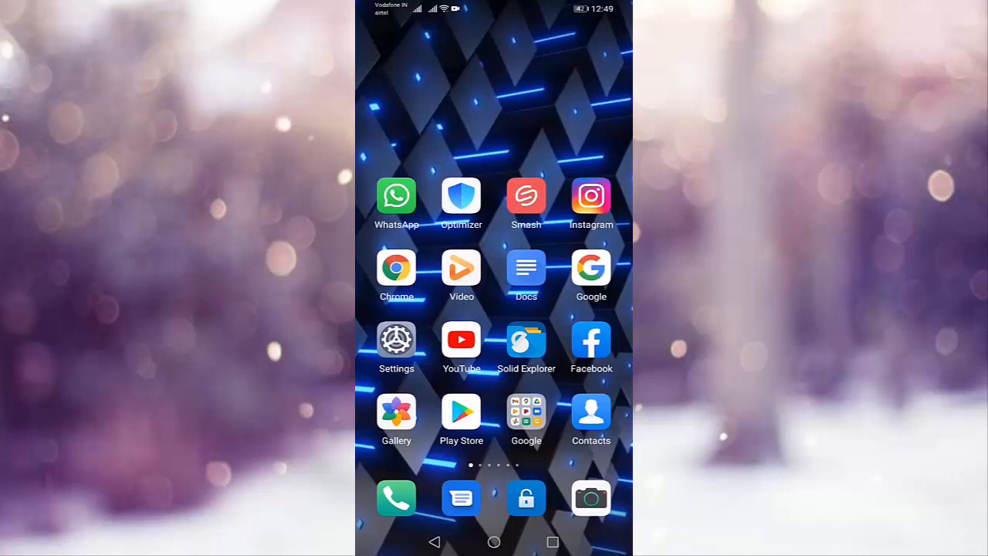
- Launch the Phone dialer from the home screen dock
left_click(397, 498)
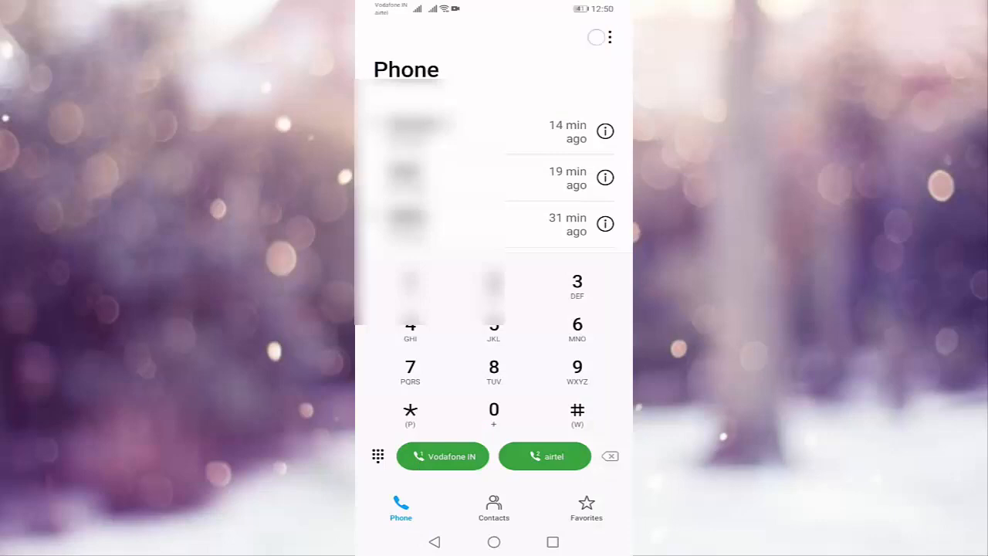
- In call settings, set Auto-record calls to Specified numbers with three ticked contacts
left_click(609, 37)
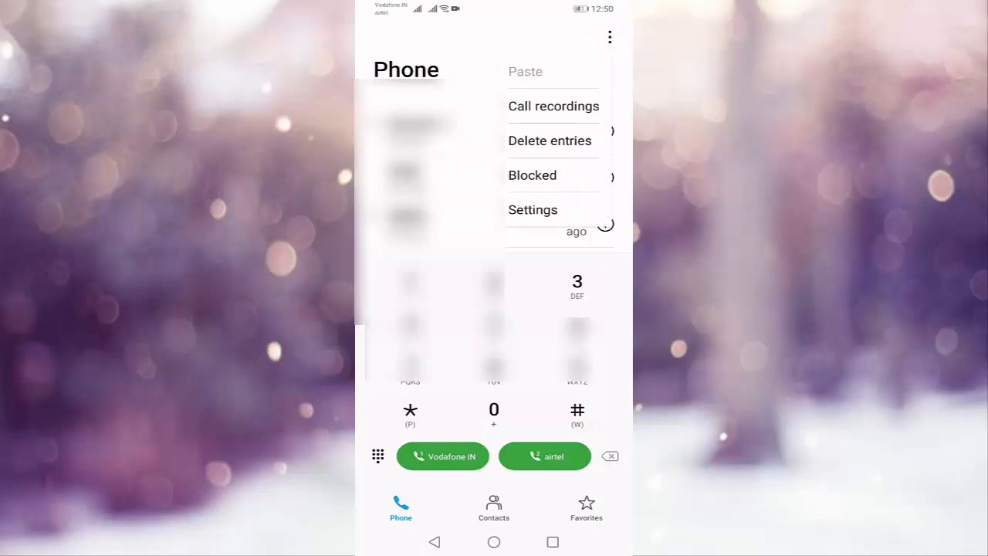
left_click(533, 209)
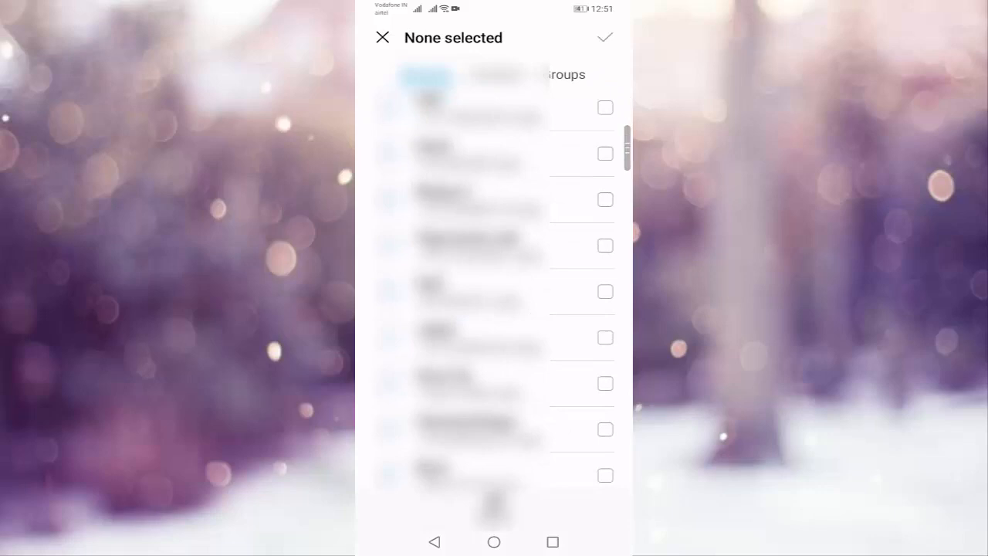
left_click(605, 217)
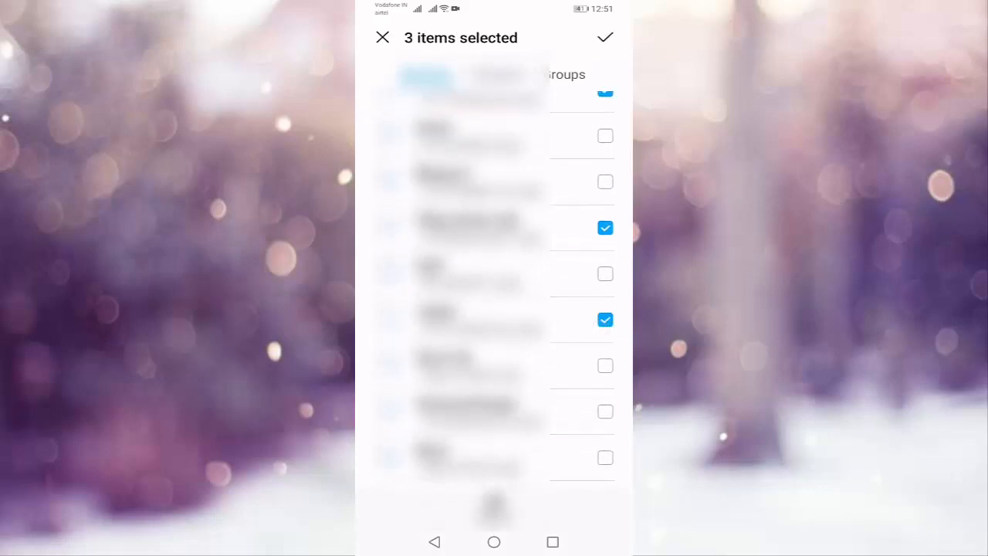
left_click(605, 37)
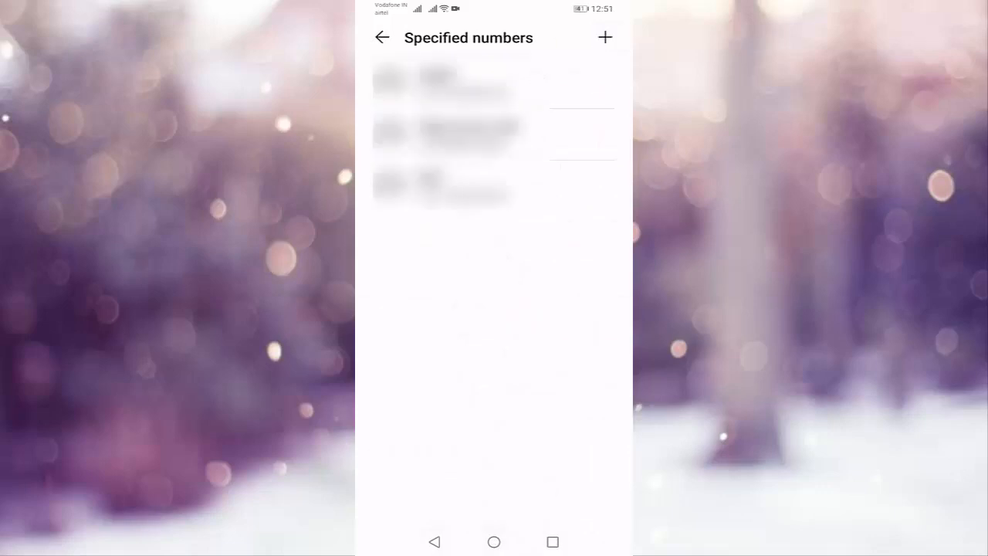
left_click(382, 37)
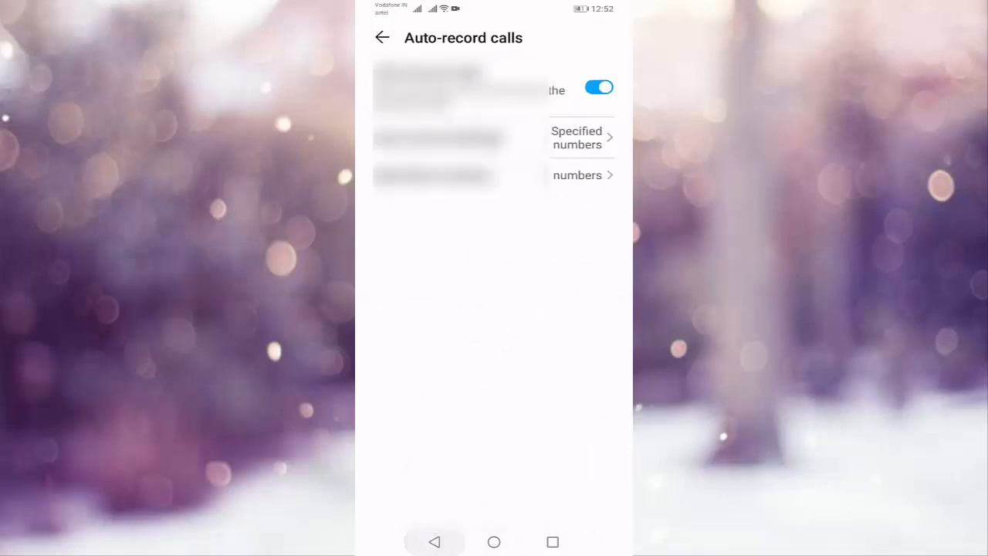